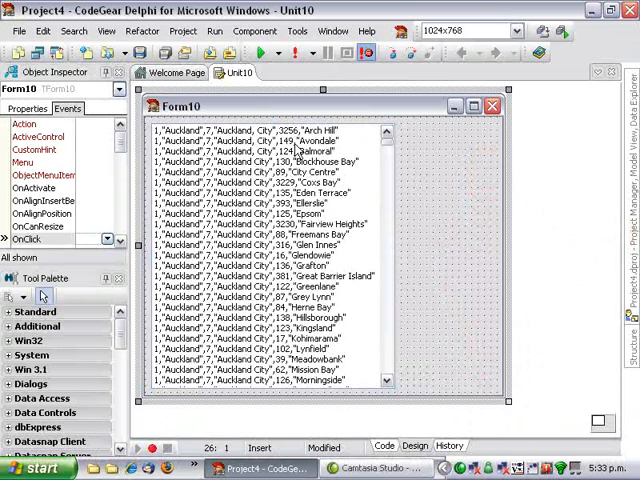
pyautogui.moveTo(302, 150)
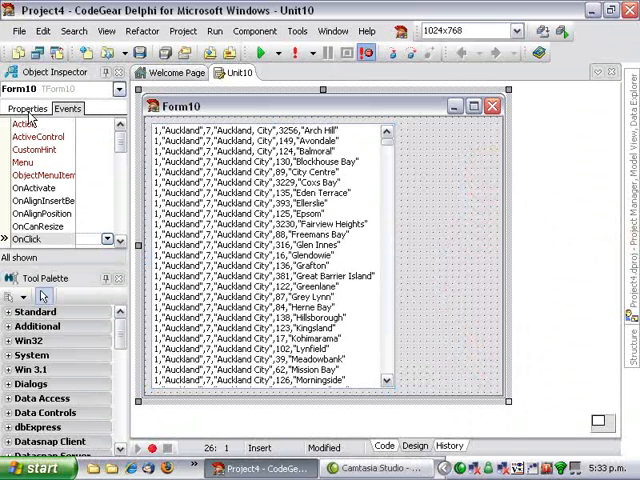
pyautogui.moveTo(220, 158)
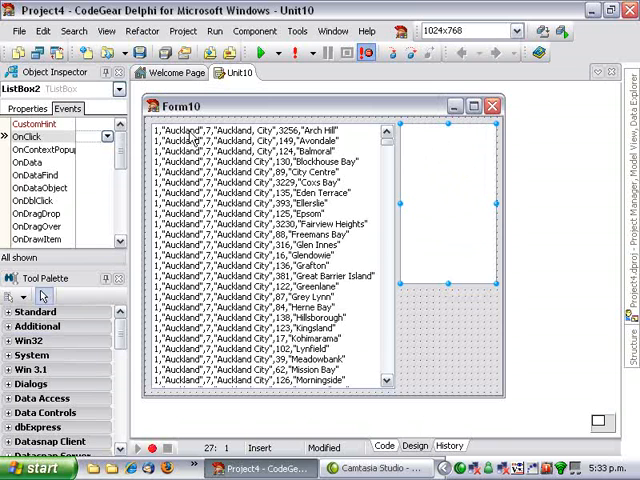
pyautogui.moveTo(344, 140)
pyautogui.write('i')
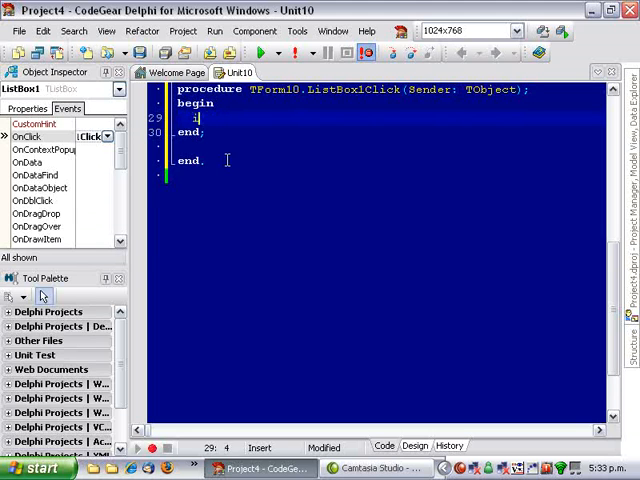
# In ListBox1Click, guard with if ListBox1.ItemIndex <> -1 then
pyautogui.write('f listb then')
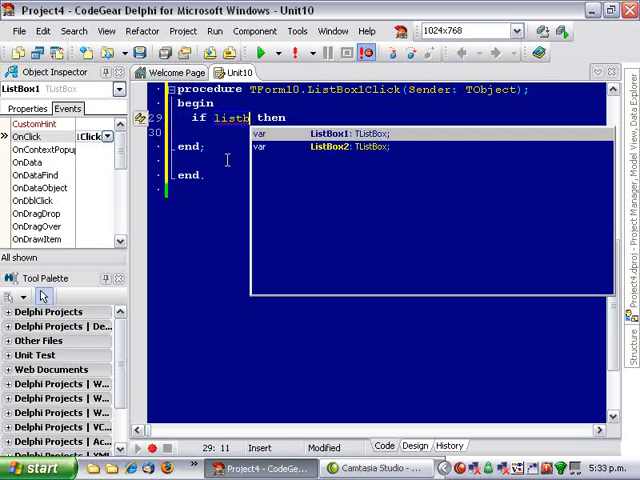
pyautogui.write('ListBox1.it')
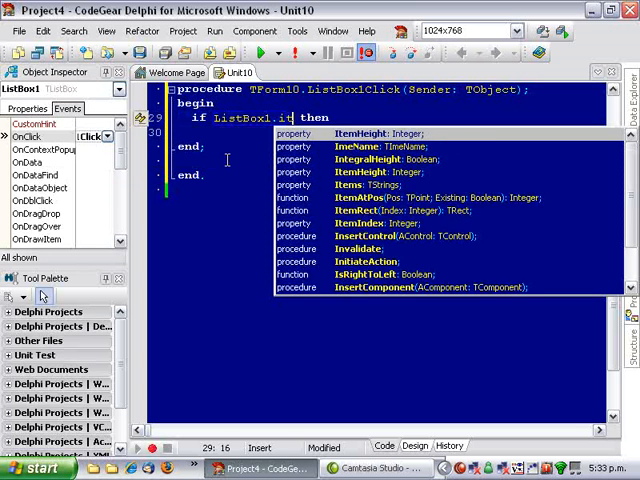
pyautogui.write('emIndex <>')
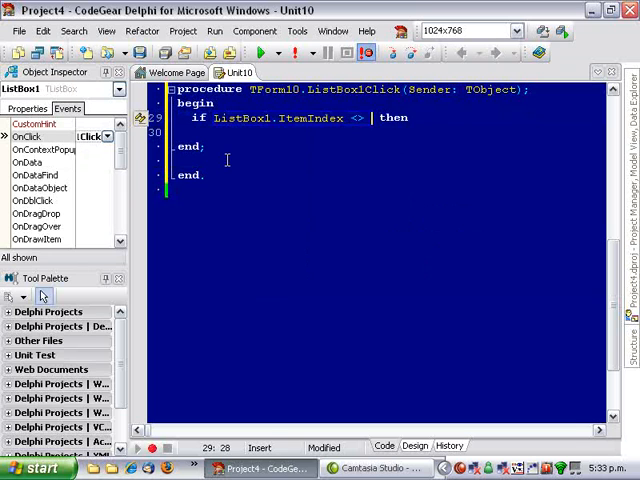
pyautogui.write('-1')
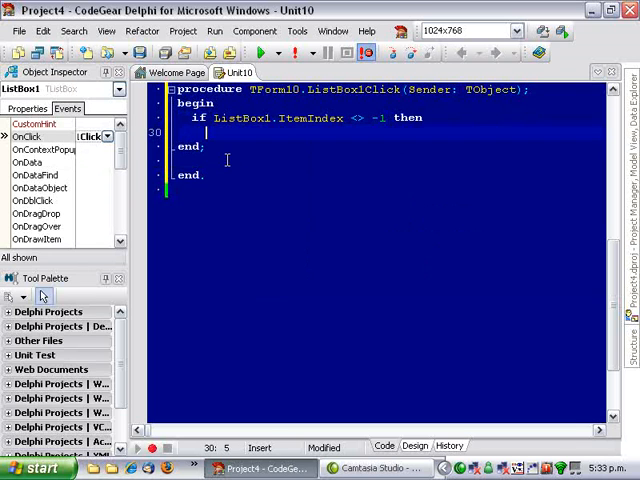
# Assign ListBox2.Items.CommaText := ListBox1.Items[ListBox1.ItemIndex] to split the clicked line
pyautogui.write('listbox')
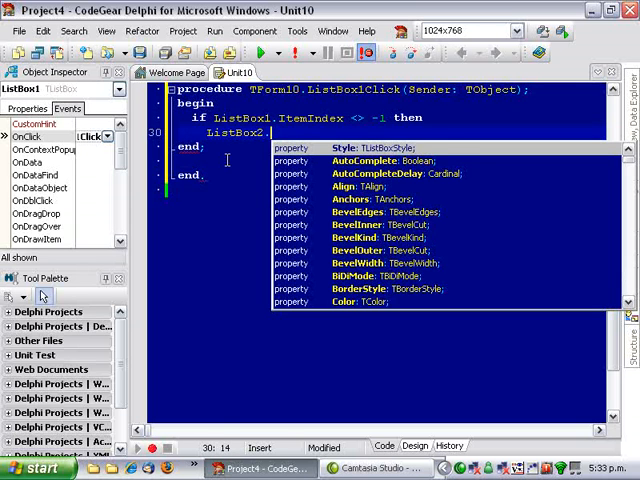
pyautogui.write('items')
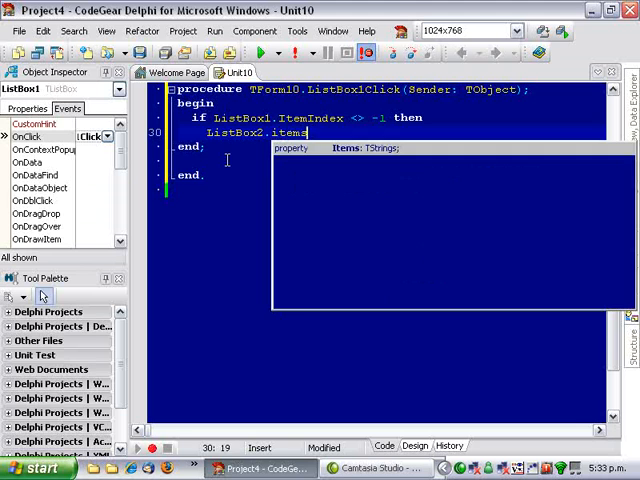
pyautogui.write('.co')
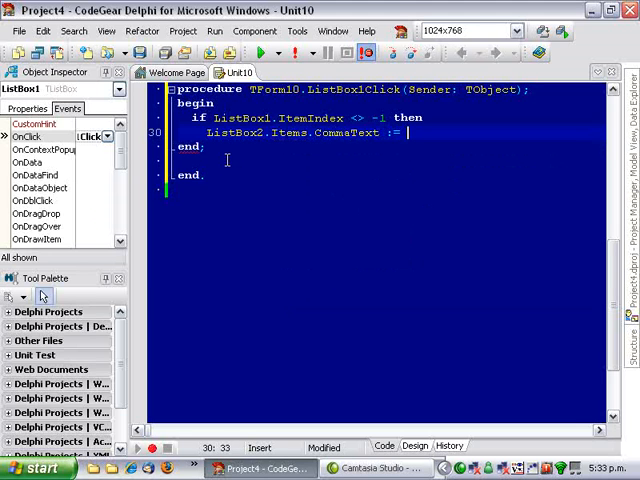
pyautogui.write('listbox1.items')
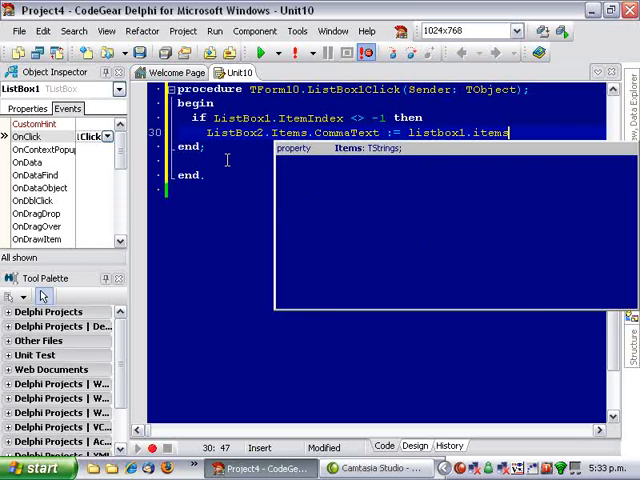
pyautogui.write('[listbox')
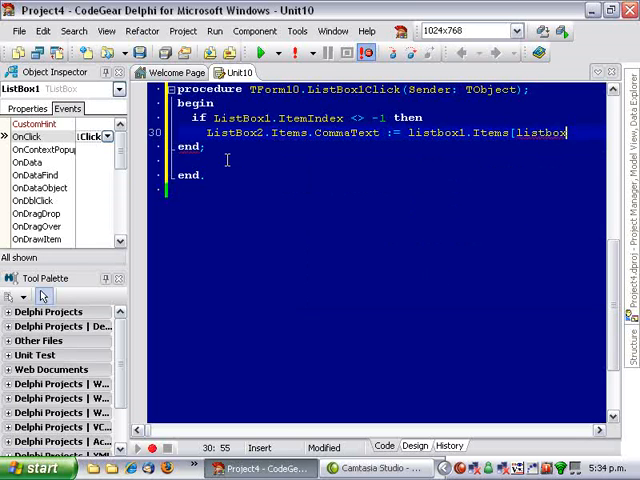
pyautogui.write('.itemin')
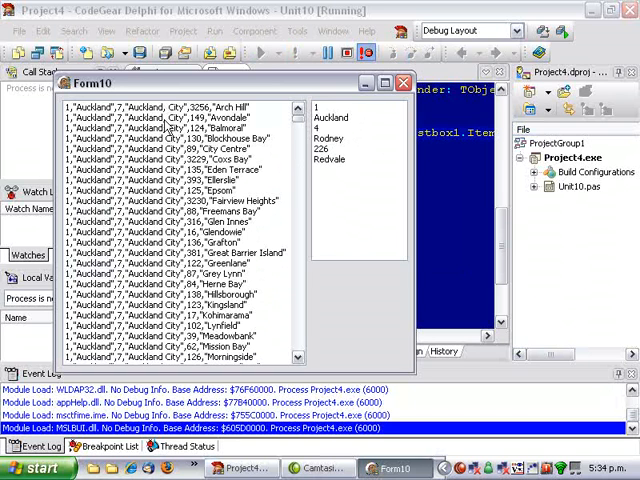
# Run the form and click a ListBox1 line to verify its fields fill ListBox2
pyautogui.click(160, 128)
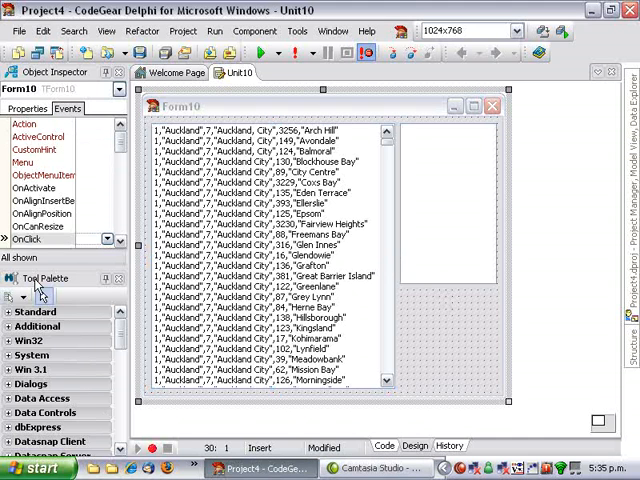
# Place a TButton on the form and generate its empty Button1Click handler
pyautogui.click(330, 268)
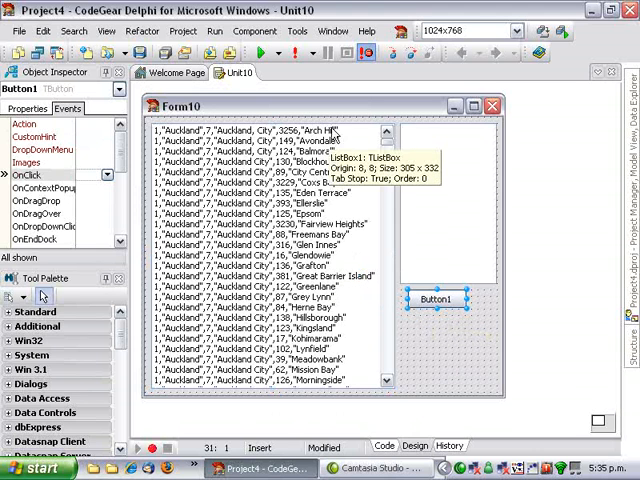
pyautogui.moveTo(460, 244)
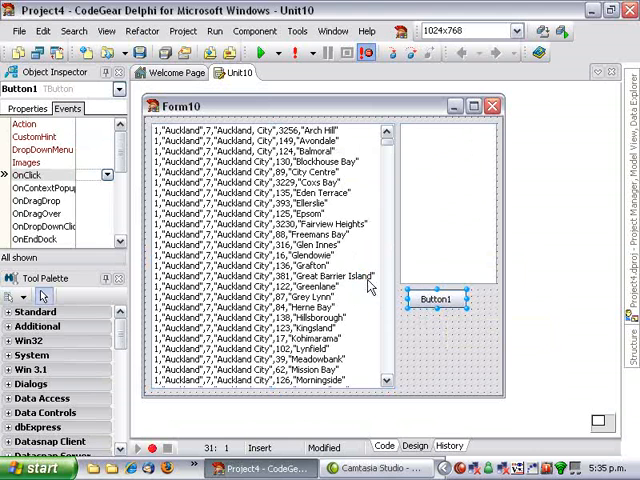
pyautogui.moveTo(456, 324)
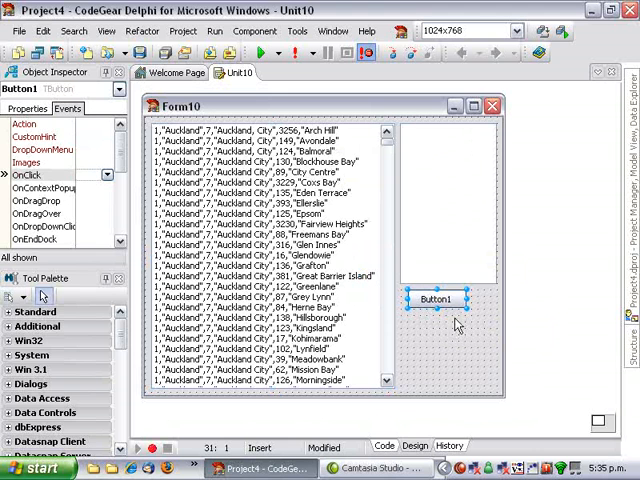
pyautogui.click(384, 446)
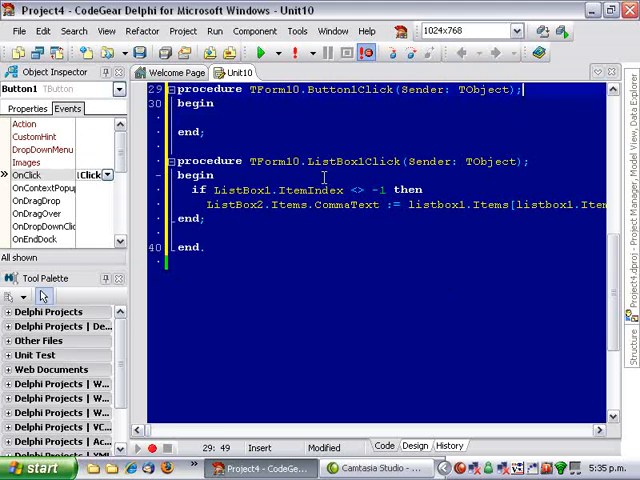
# In Button1Click, write a for loop over ListBox1 lines and declare slLine: TStringList
pyautogui.write('fori')
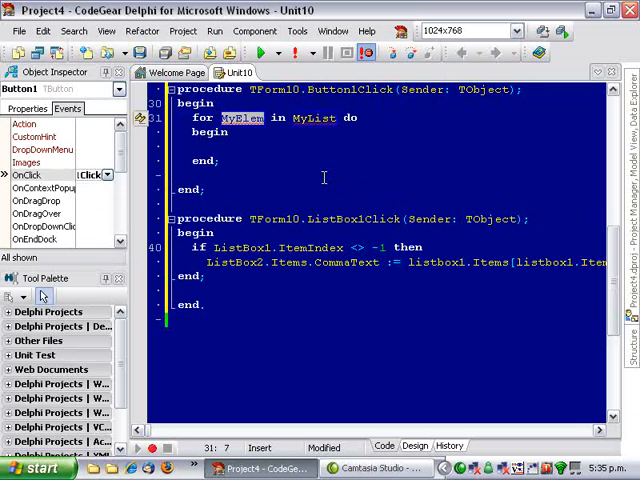
pyautogui.write('li')
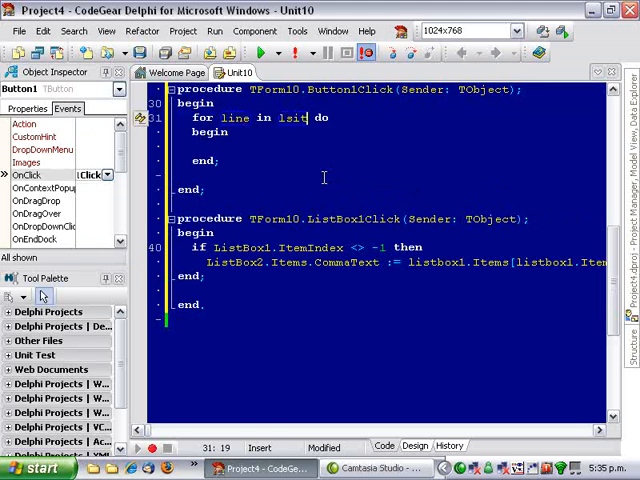
pyautogui.write('h')
pyautogui.write('istbox1.Item')
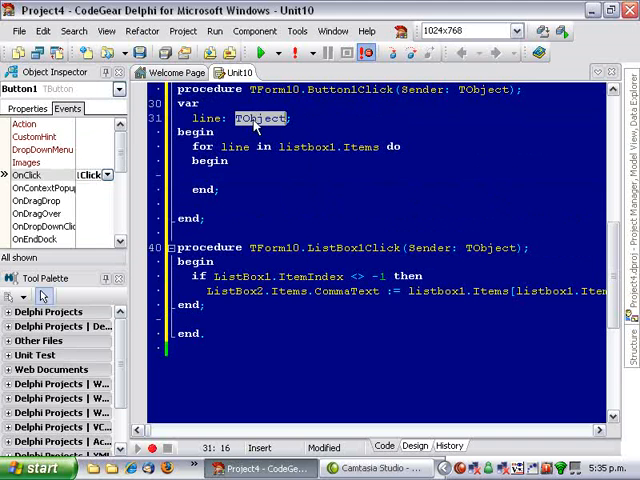
pyautogui.write('string')
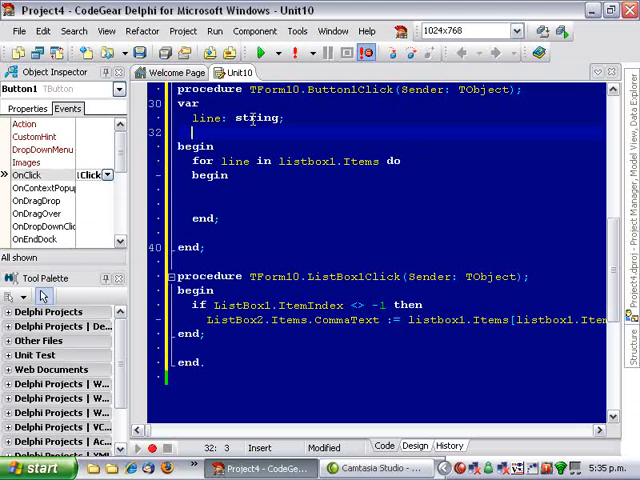
pyautogui.write('slLine :')
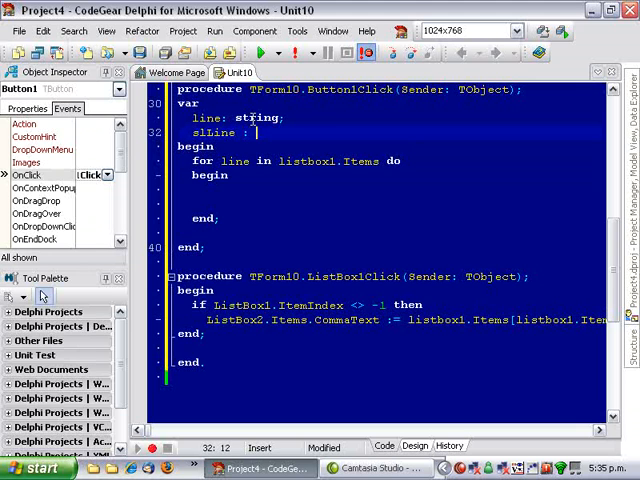
pyautogui.write('TStringList;')
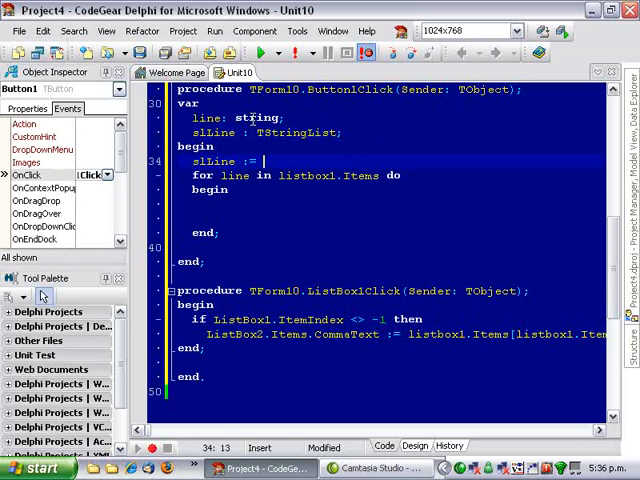
# Create slLine with TStringList.Create and free it with FreeAndNil(slLine)
pyautogui.write('TStringLiis')
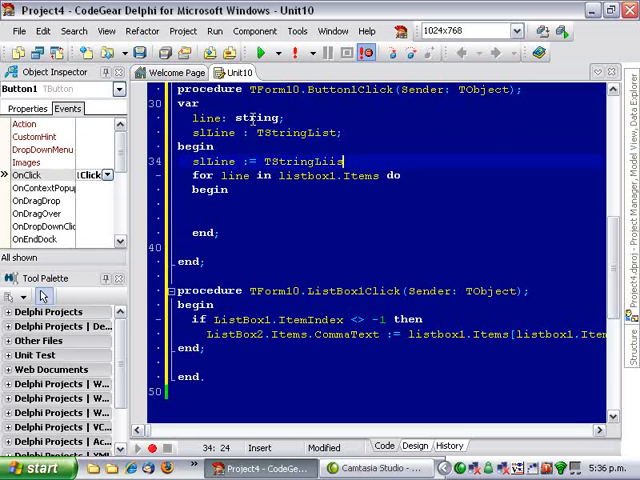
pyautogui.write('.Create;')
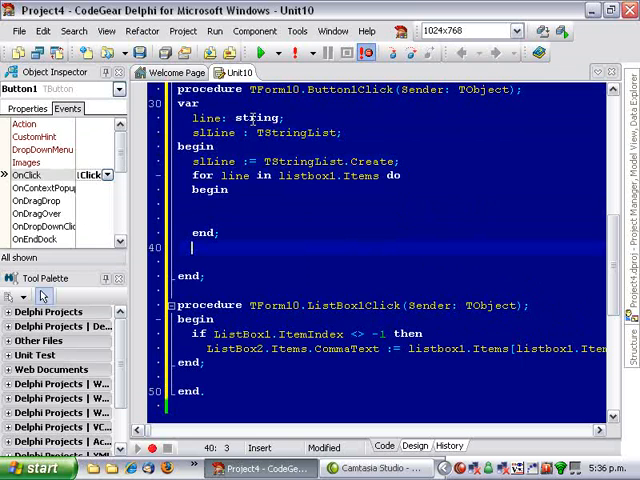
pyautogui.write('FreeAndNil();')
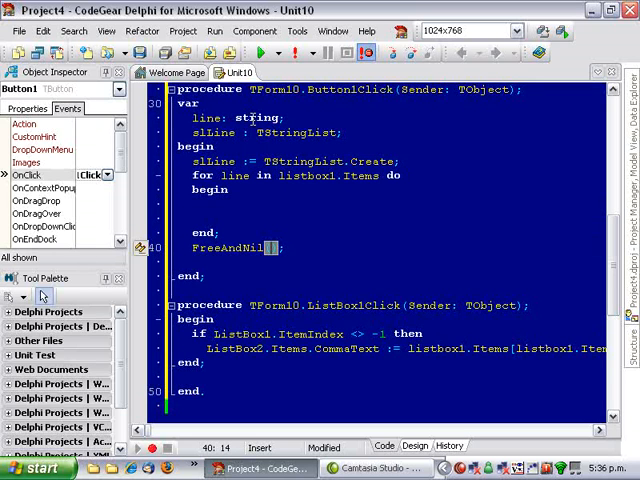
pyautogui.write('slLine')
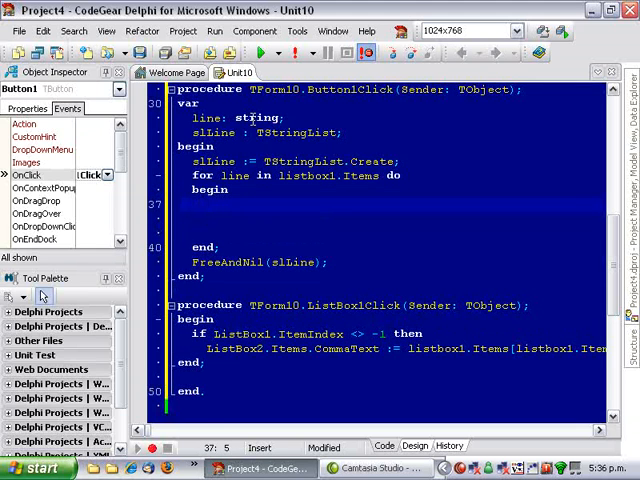
# Inside the loop set slLine.CommaText := ListBox1.Items[i] and add slLine[5] to ListBox2, then run
pyautogui.write('slLine')
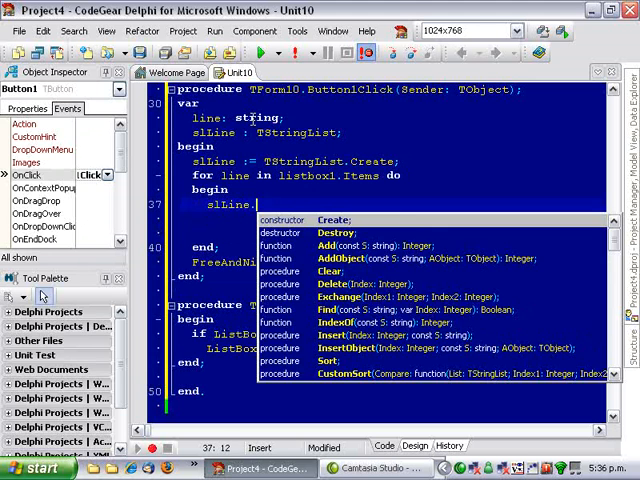
pyautogui.write('.CommaText :=')
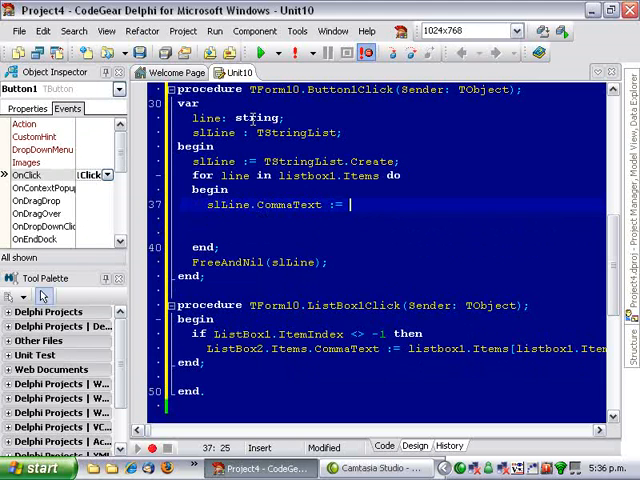
pyautogui.write('listb')
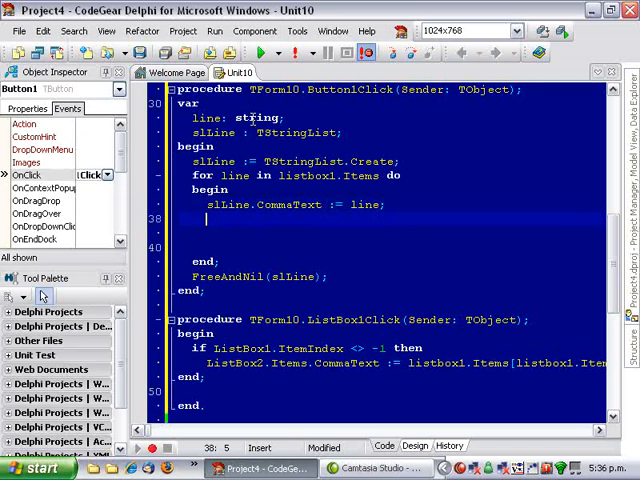
pyautogui.write('listBox2.Items.Add(slLine[')
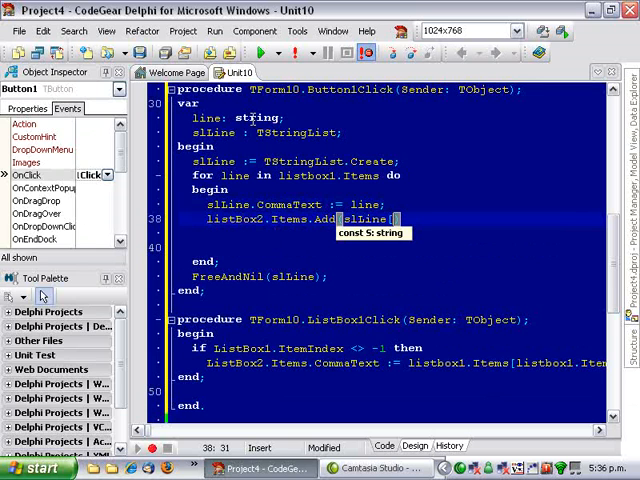
pyautogui.write('5]')
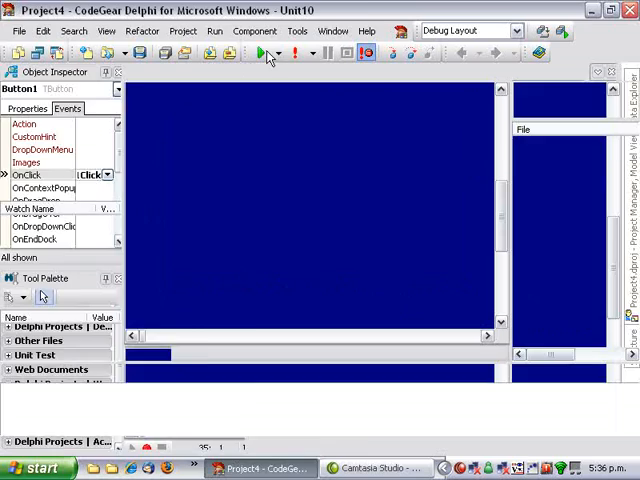
# Close the running application and return to the Form10 designer
pyautogui.click(256, 52)
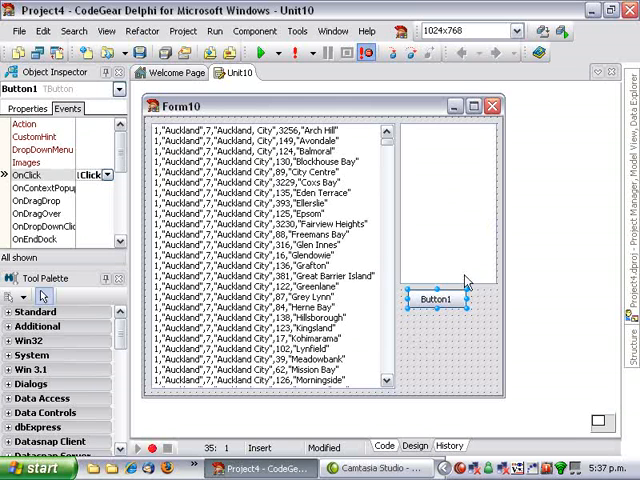
pyautogui.moveTo(484, 352)
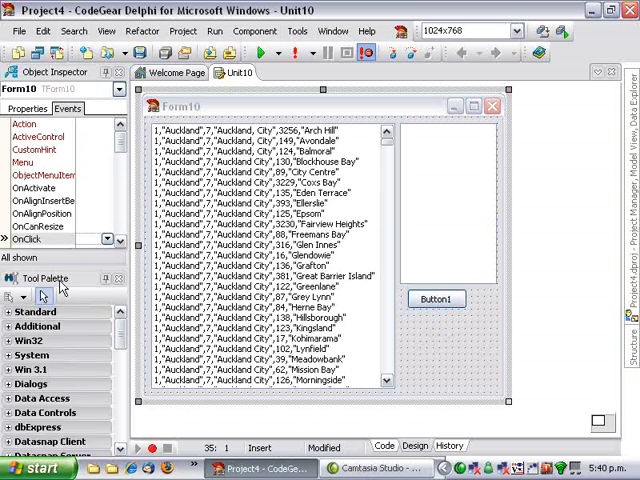
# In Button2Click, write a for loop to ListBox1.Items.Count - 1 with a begin block
pyautogui.click(330, 268)
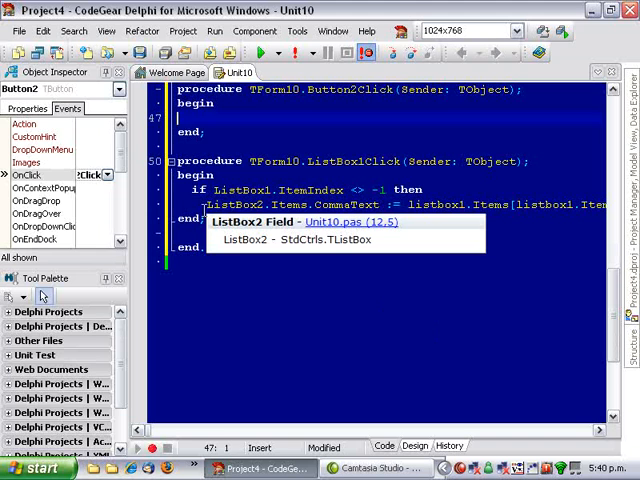
pyautogui.write('for')
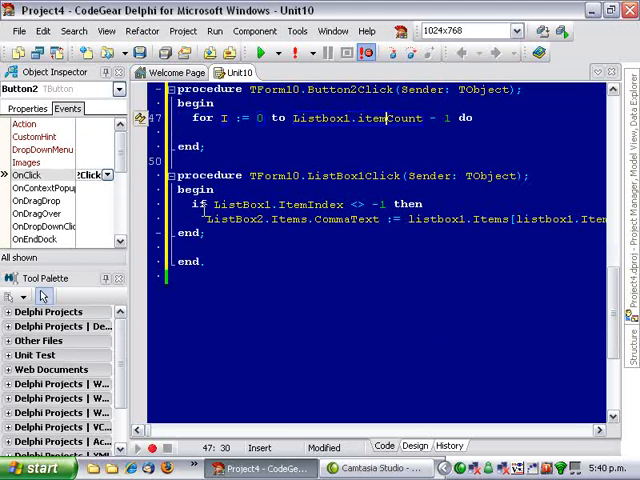
pyautogui.write('.')
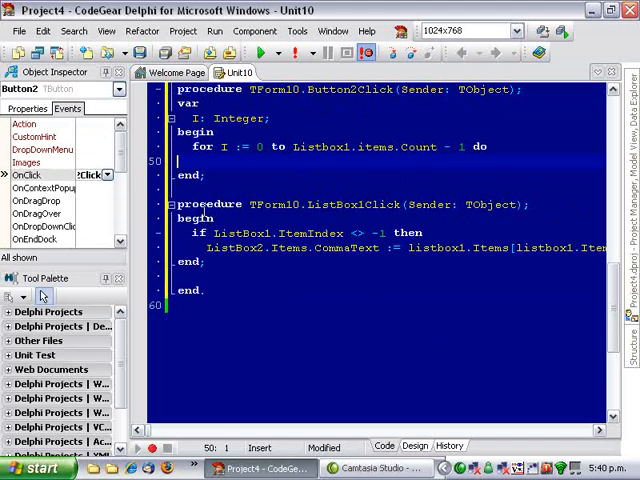
pyautogui.write('begin')
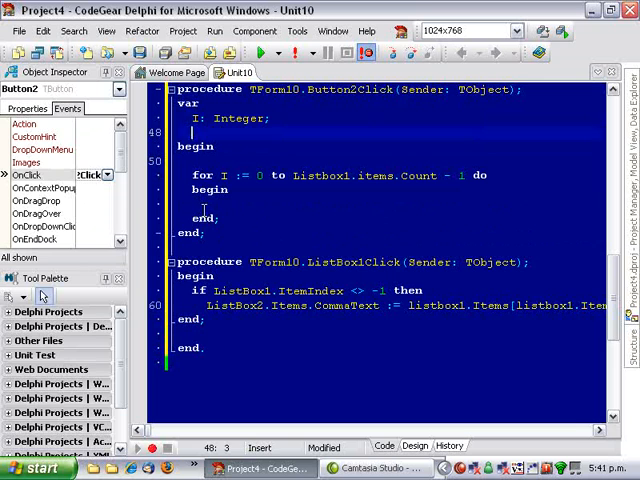
# Create slLine := TStringList.Create before the loop and FreeAndNil(slLine) after it
pyautogui.write('slLine :=')
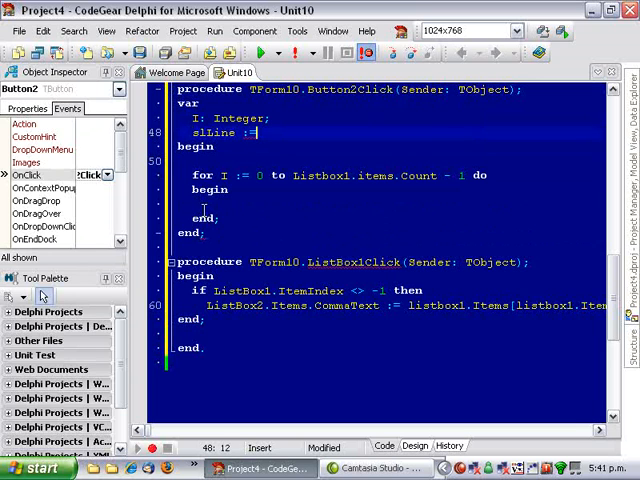
pyautogui.write('TString1')
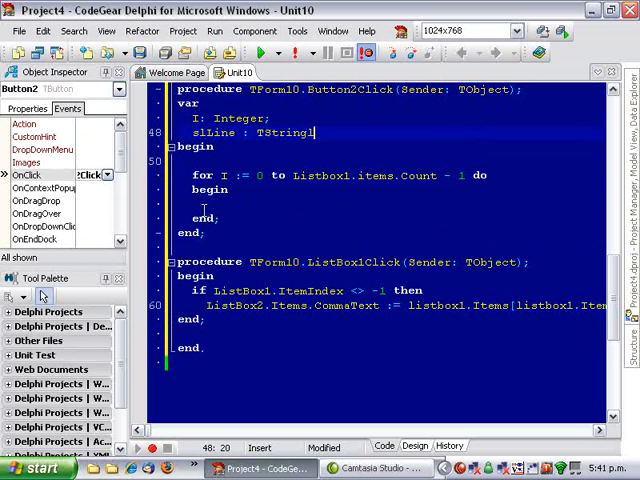
pyautogui.write('ist;')
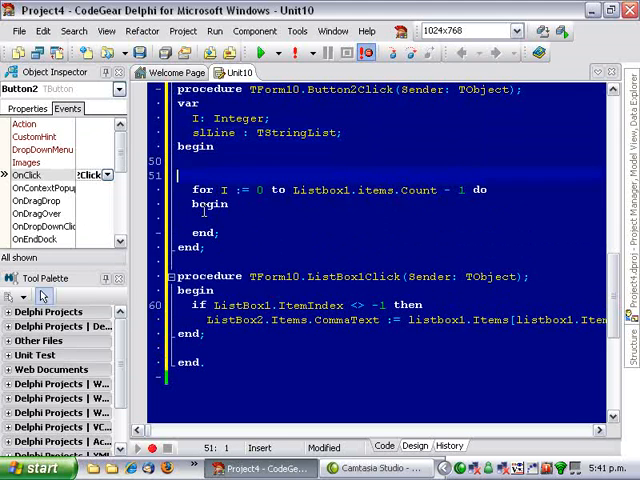
pyautogui.write('sll')
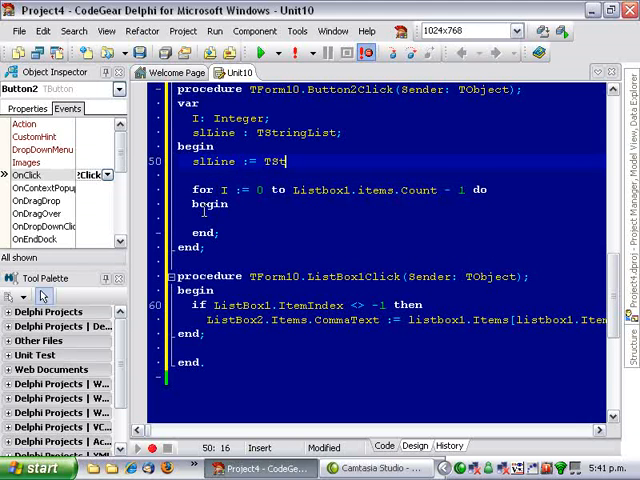
pyautogui.write('ringList.Create')
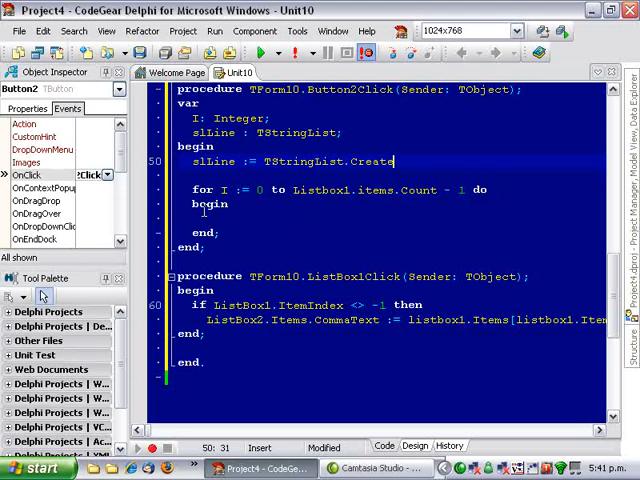
pyautogui.click(400, 232)
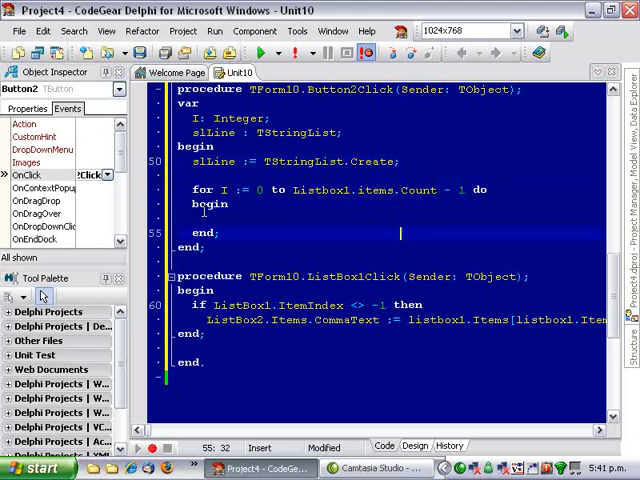
pyautogui.write('faR')
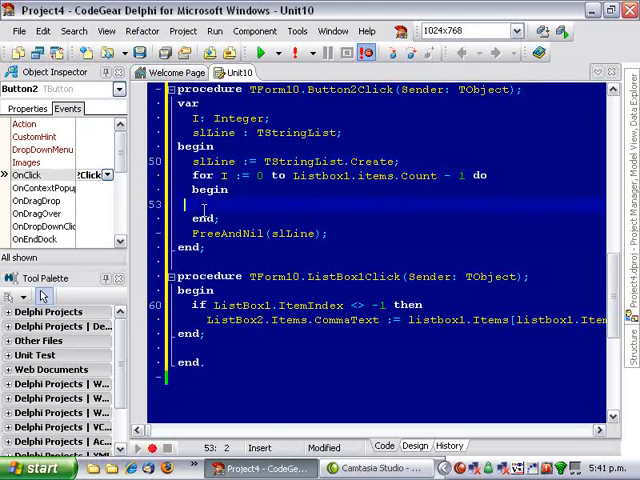
# Inside Button2's loop, load each line with slLine.CommaText := ListBox1.Items[i]
pyautogui.write('slLine')
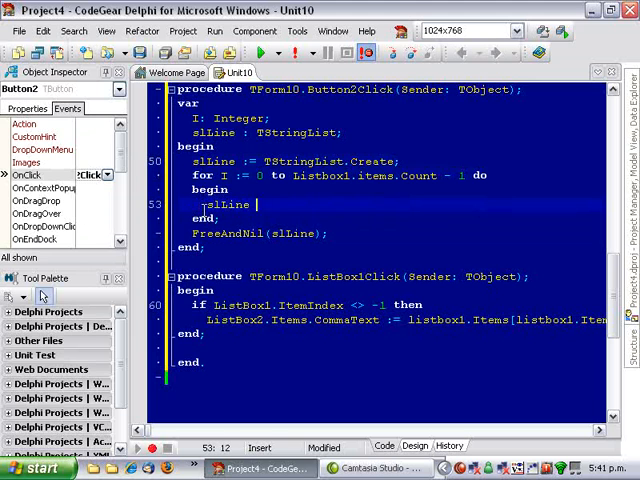
pyautogui.write(':= ListBox1')
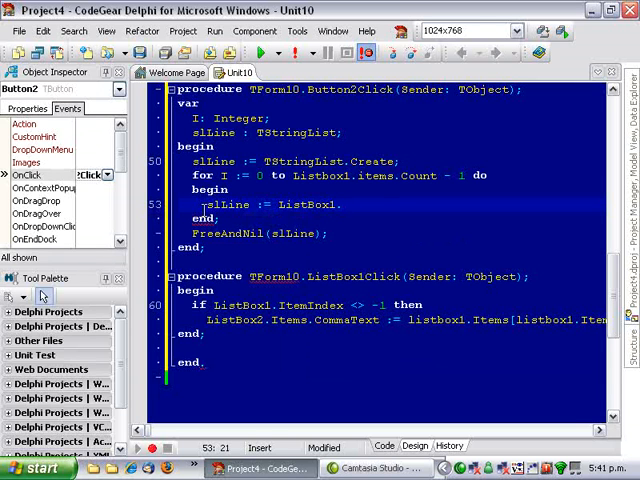
pyautogui.write('.')
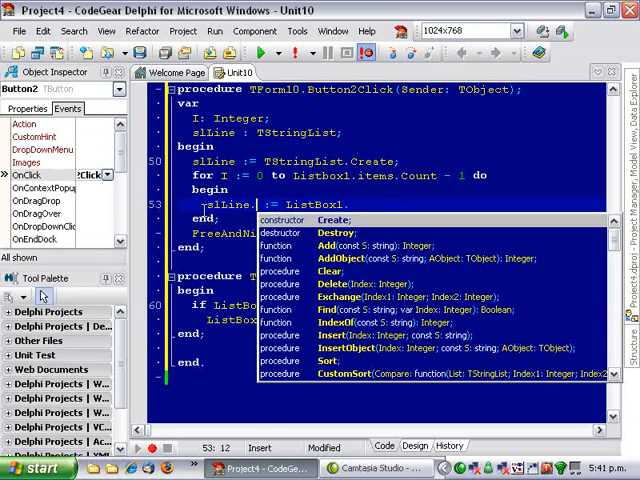
pyautogui.write('CommaText')
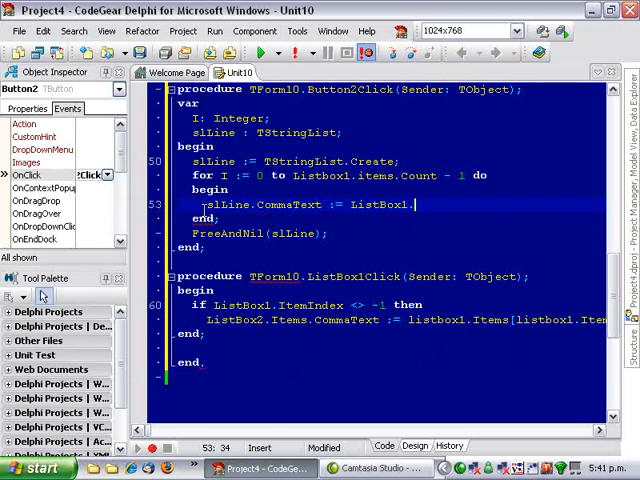
pyautogui.write('i')
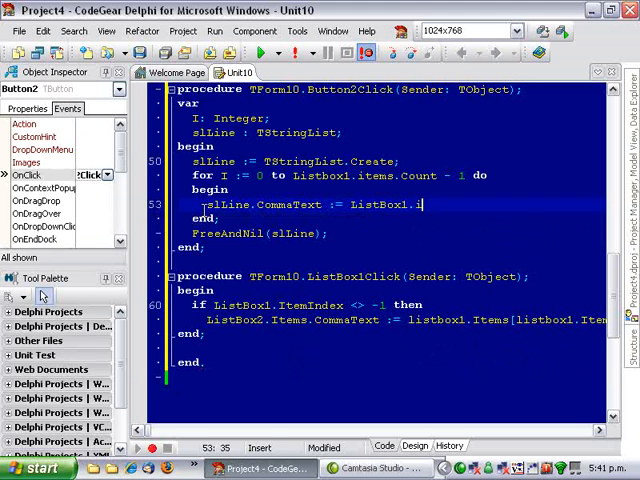
pyautogui.write('t')
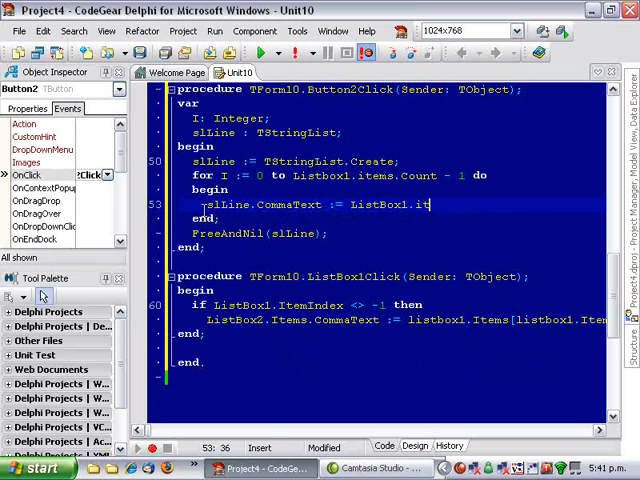
pyautogui.write('ems')
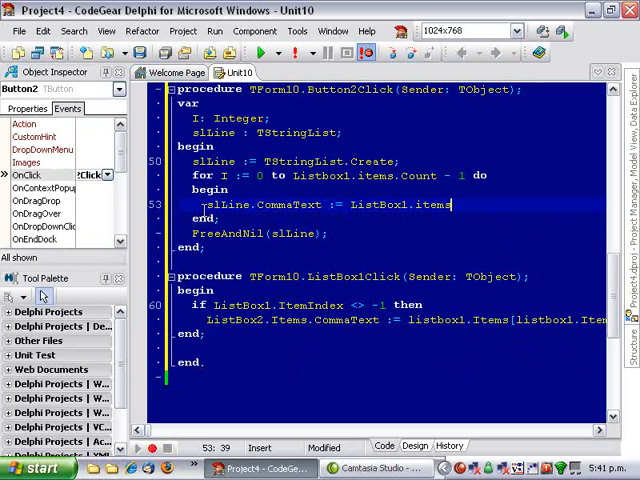
pyautogui.write('[i];')
pyautogui.write('slLine.Delimiter')
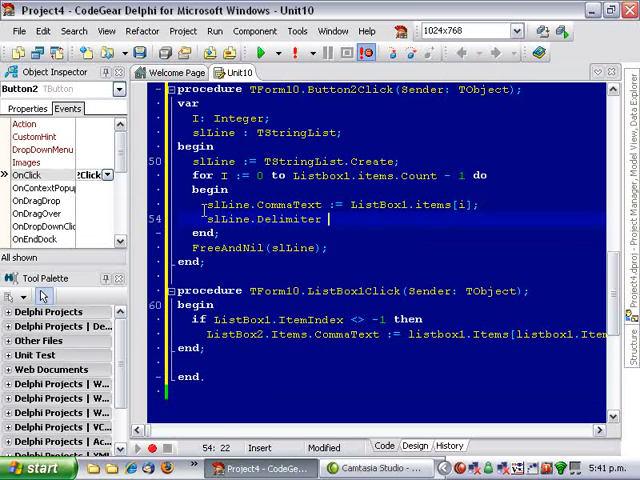
# Set slLine.Delimiter := '|' and begin writing ListBox1.Items[i] := sl... back
pyautogui.write(':=')
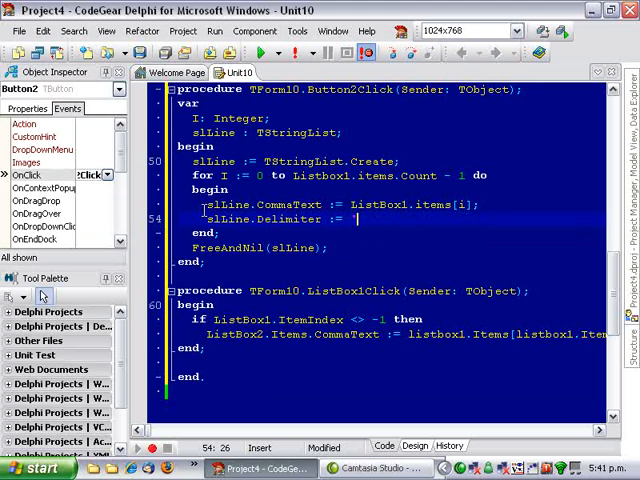
pyautogui.write("'|';")
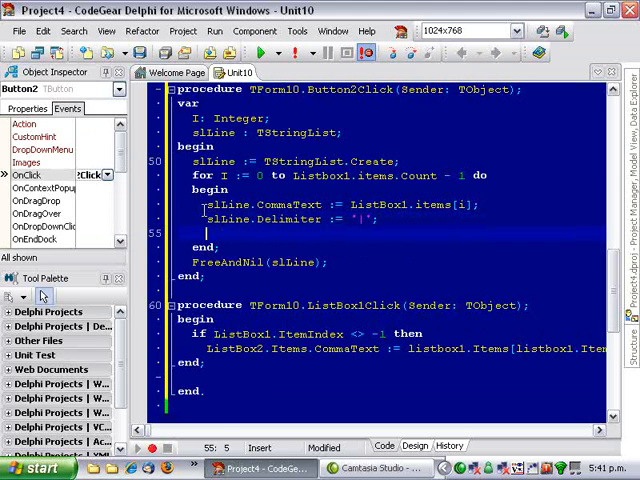
pyautogui.write('ListBox1.Items')
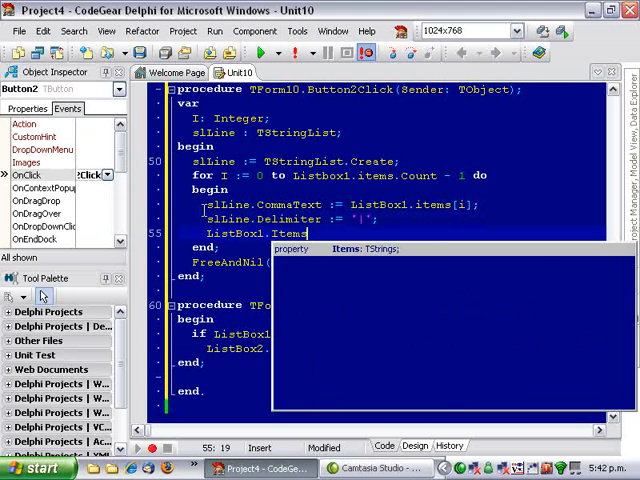
pyautogui.write('i')
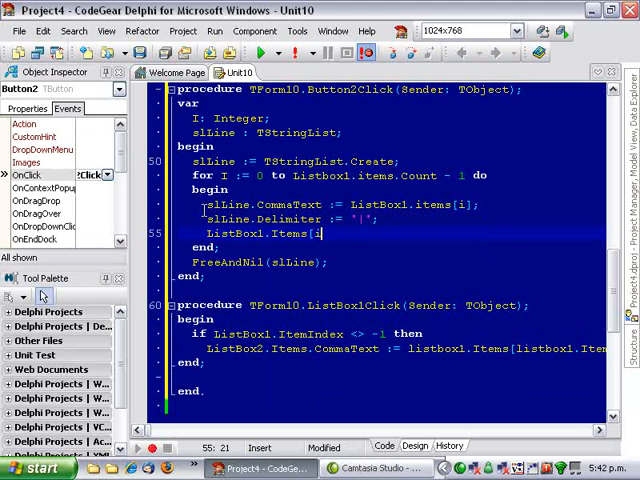
pyautogui.write(':= sl')
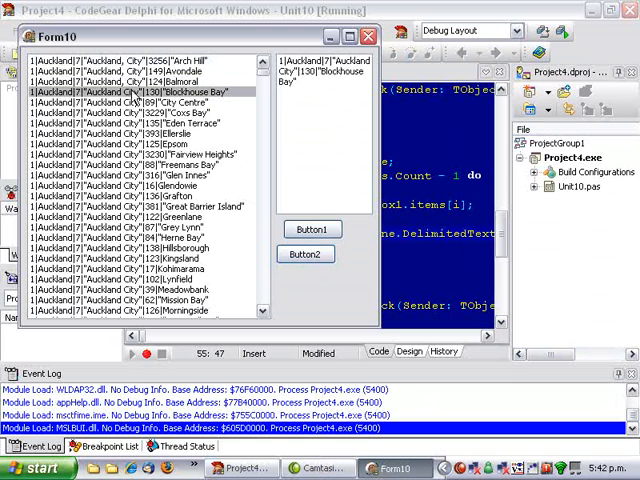
pyautogui.moveTo(228, 140)
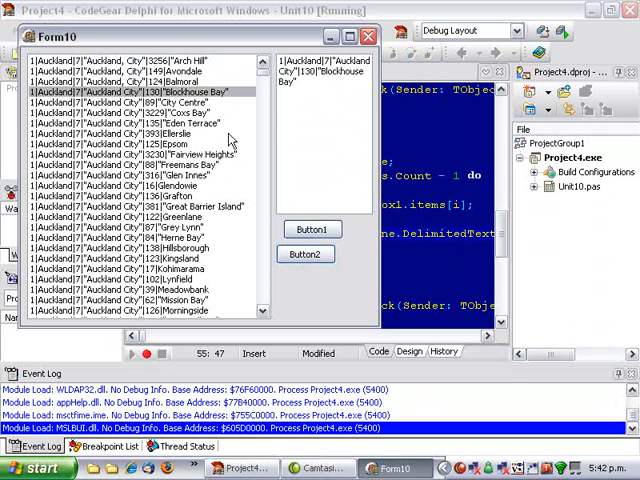